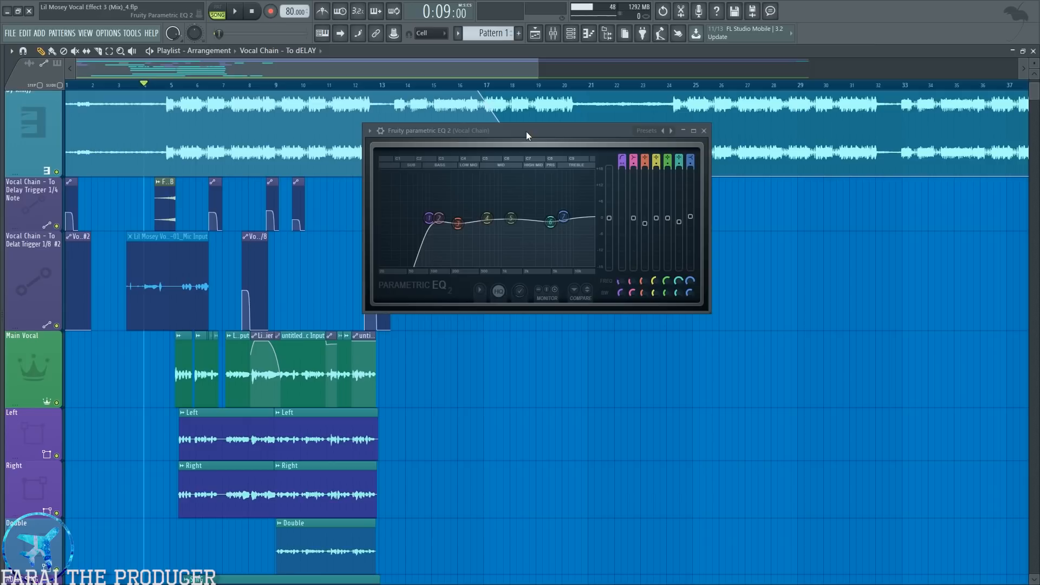
{"action": "mouse_move", "coordinate": [526, 138]}
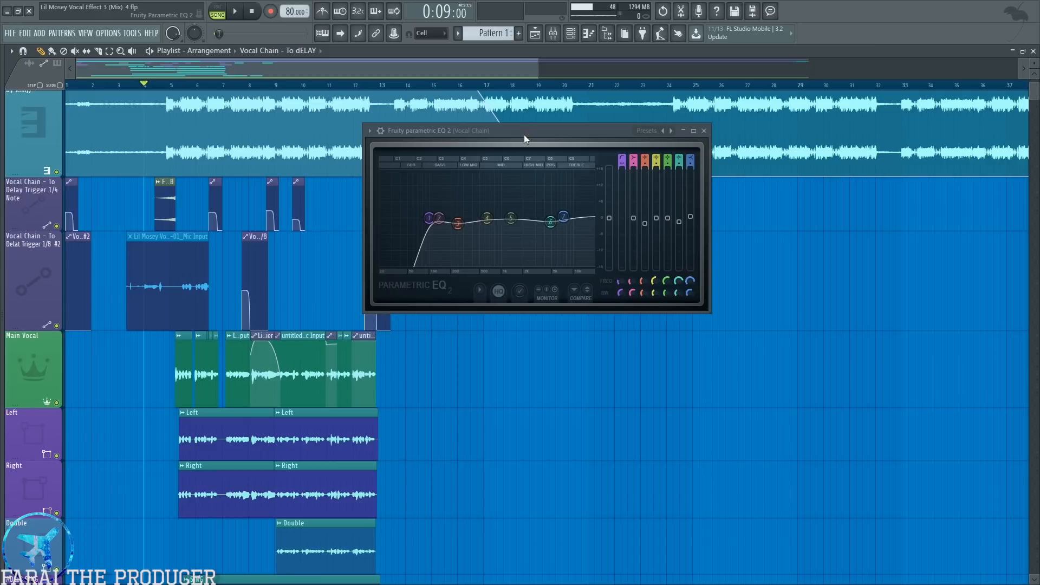
Maximize the Vocal Chain's Fruity Parametric EQ 2 window so the curve fills the screen.
{"action": "left_click", "coordinate": [233, 12]}
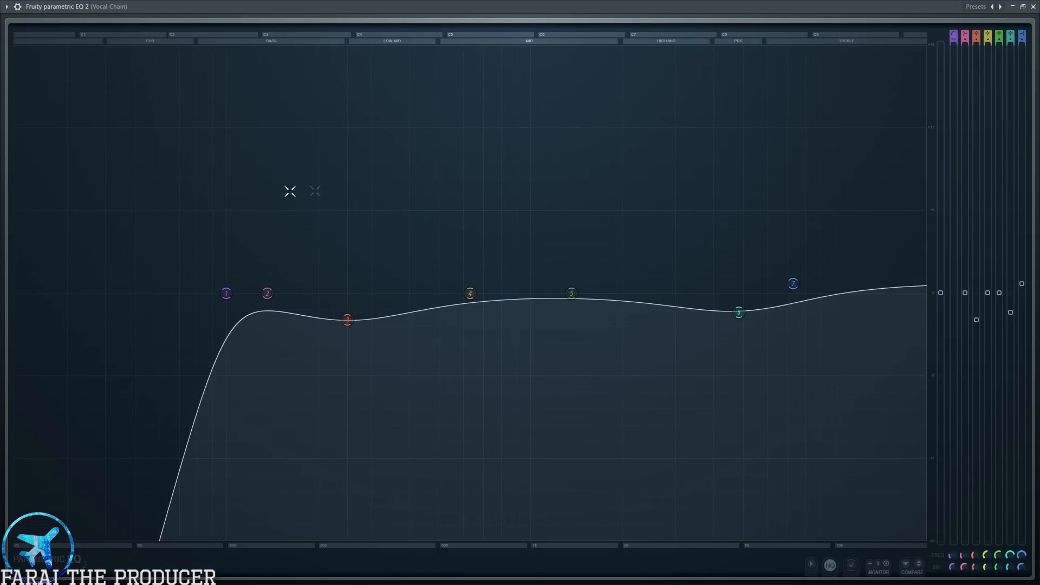
{"action": "mouse_move", "coordinate": [152, 47]}
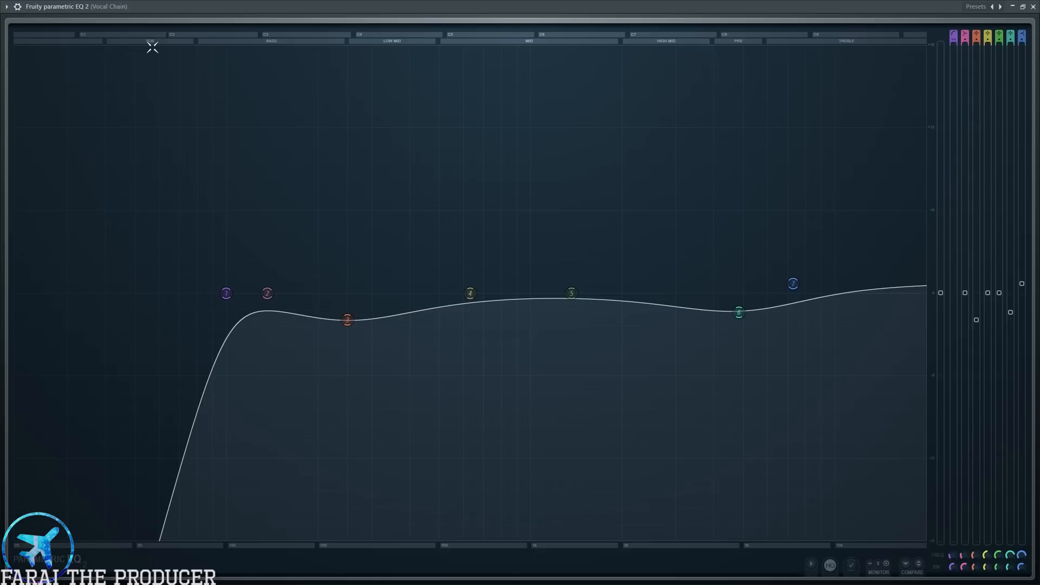
{"action": "mouse_move", "coordinate": [162, 477]}
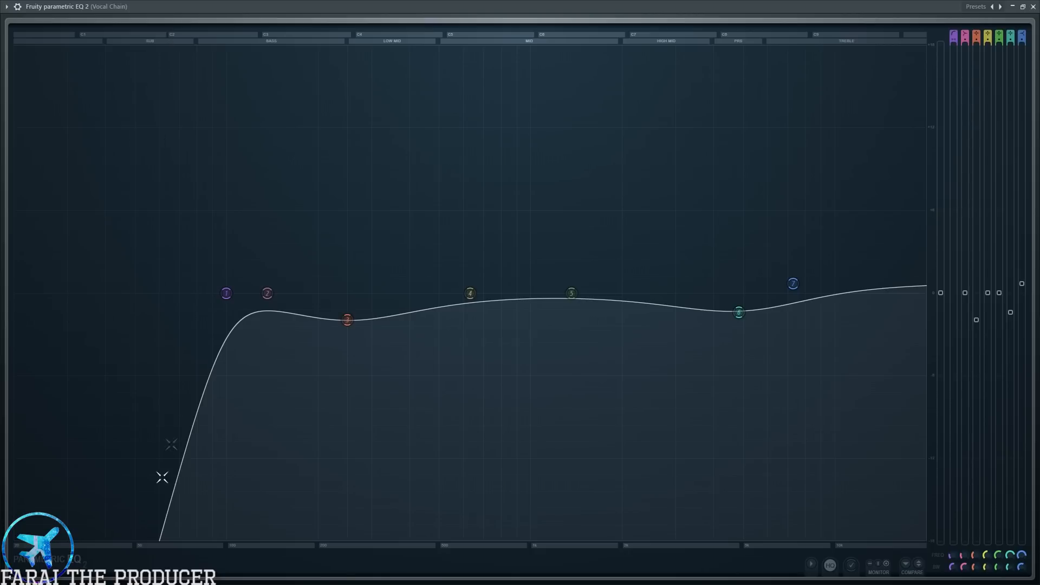
{"action": "mouse_move", "coordinate": [196, 34]}
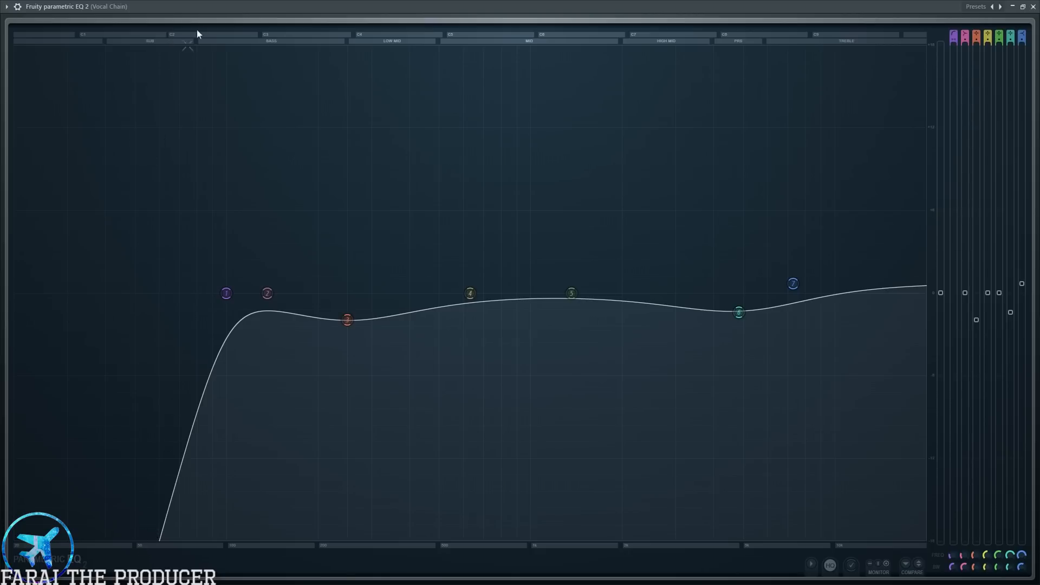
{"action": "mouse_move", "coordinate": [214, 226]}
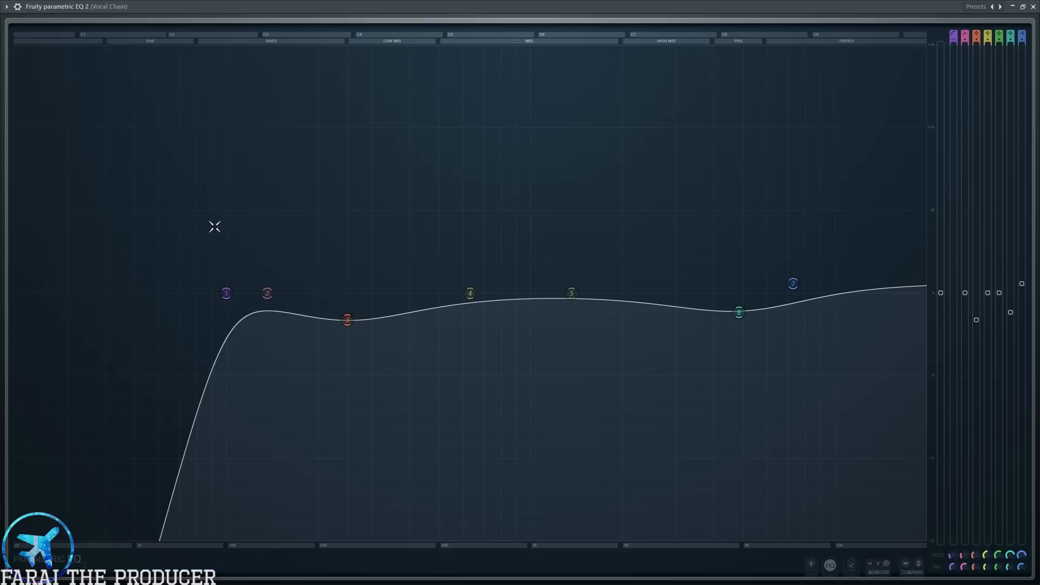
{"action": "mouse_move", "coordinate": [257, 71]}
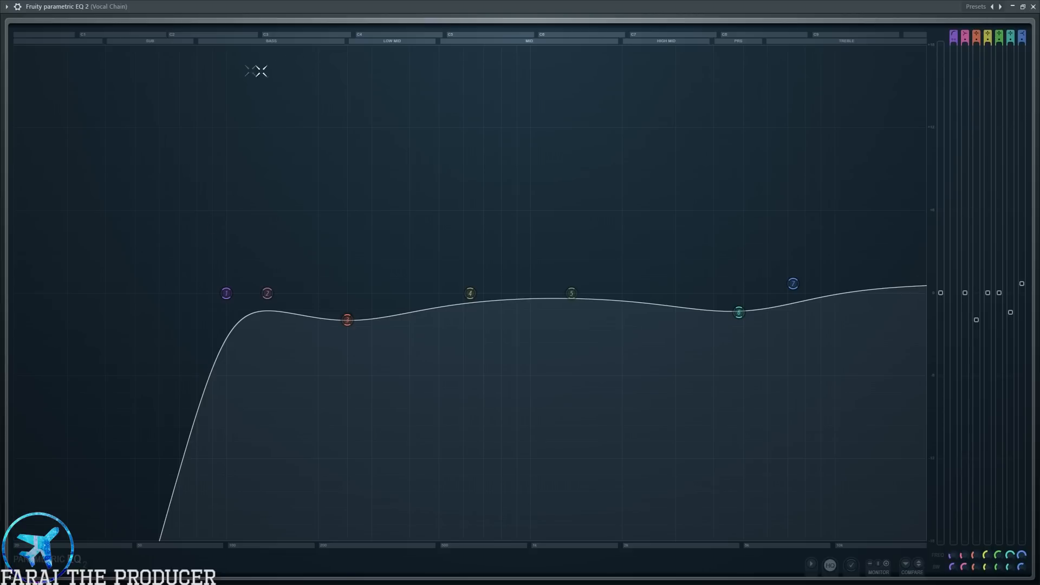
{"action": "mouse_move", "coordinate": [689, 71]}
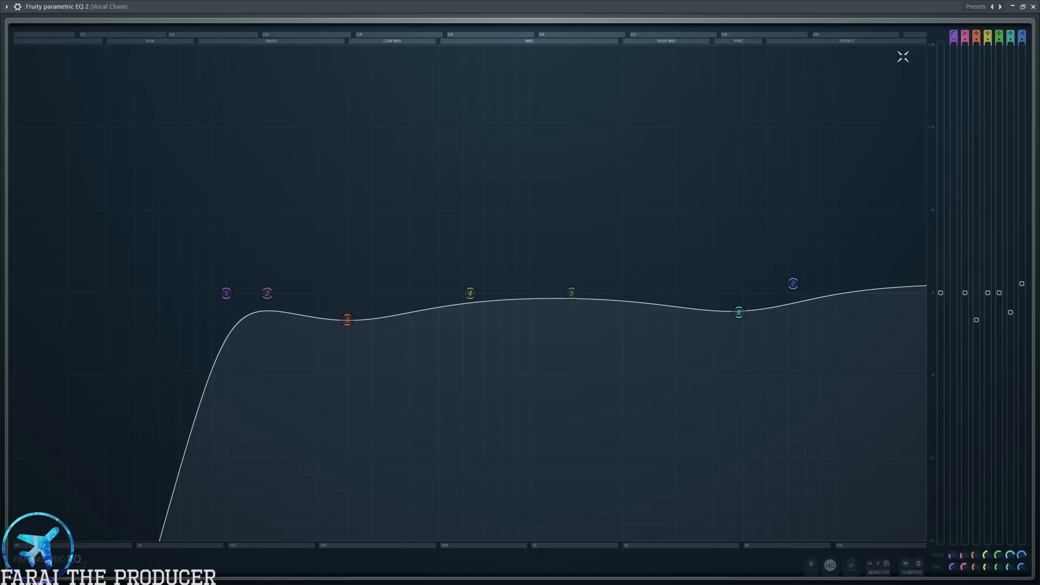
{"action": "mouse_move", "coordinate": [838, 66]}
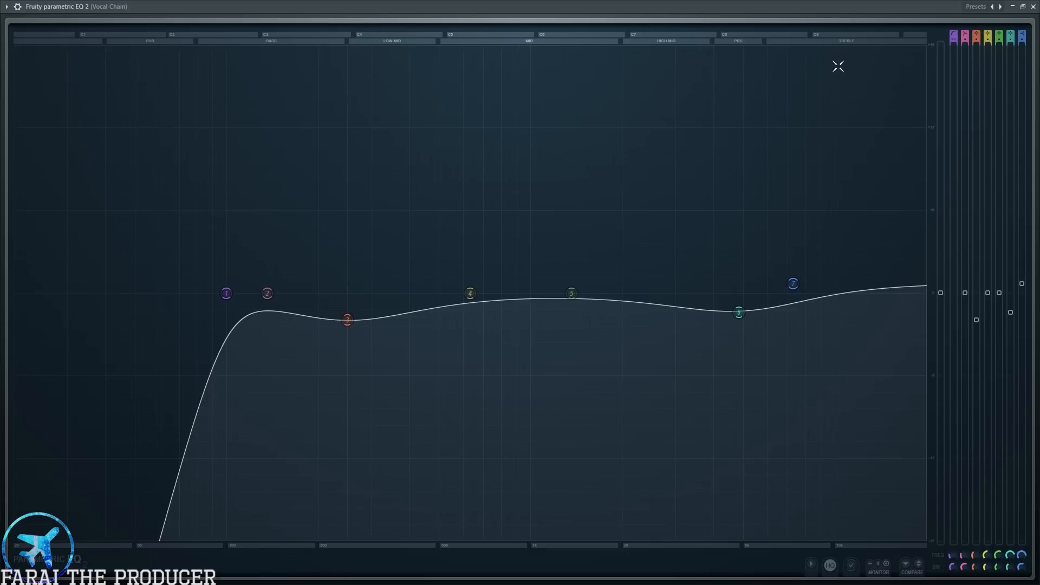
{"action": "mouse_move", "coordinate": [110, 271]}
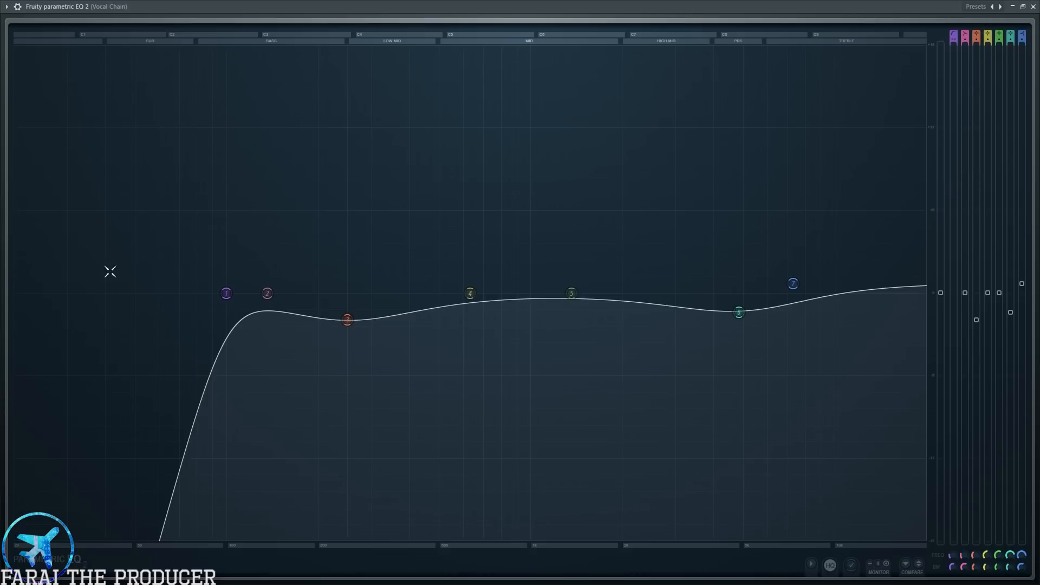
{"action": "mouse_move", "coordinate": [218, 127]}
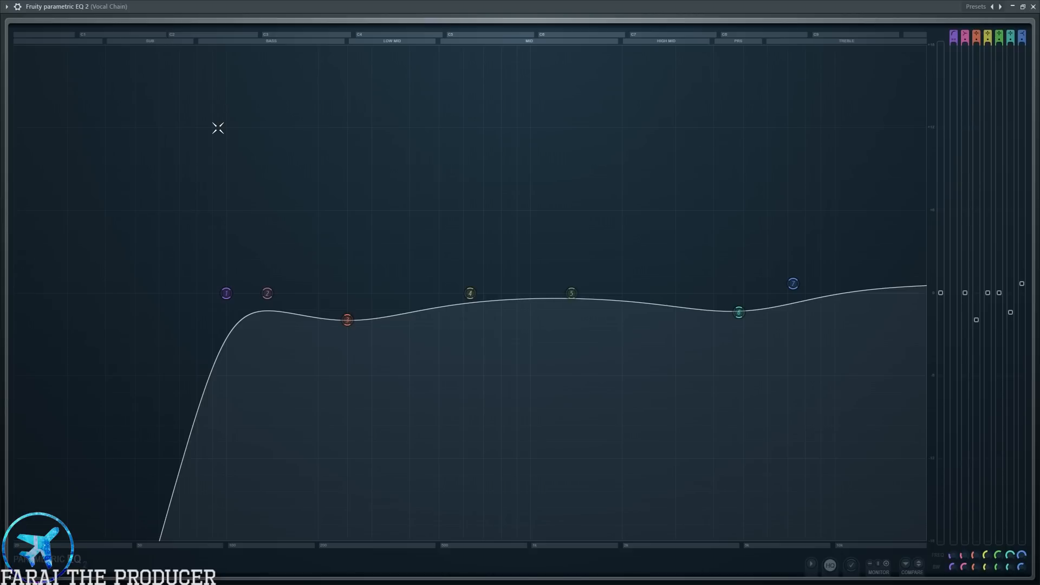
{"action": "mouse_move", "coordinate": [91, 292]}
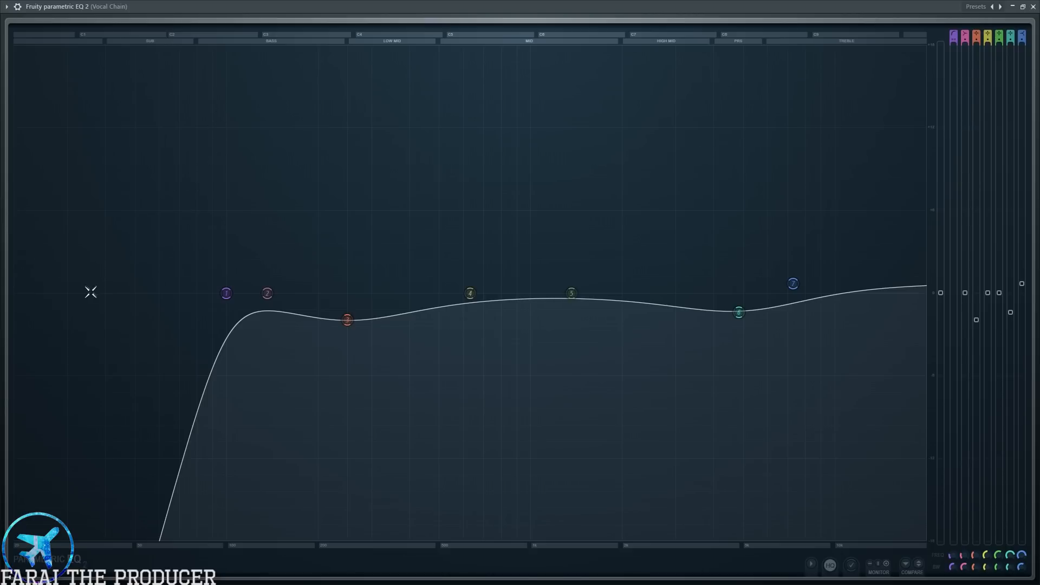
{"action": "mouse_move", "coordinate": [181, 312]}
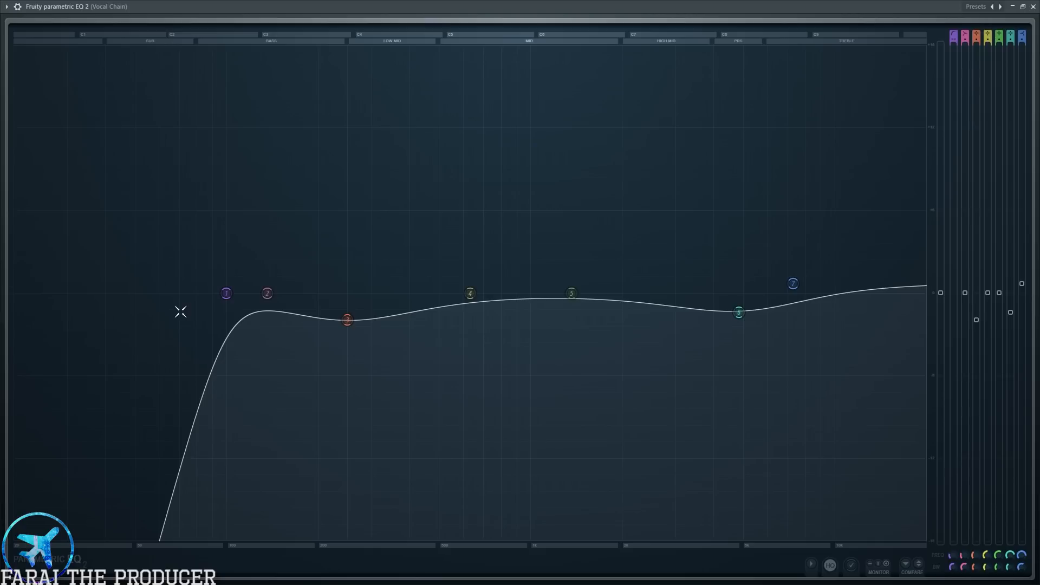
{"action": "mouse_move", "coordinate": [64, 284]}
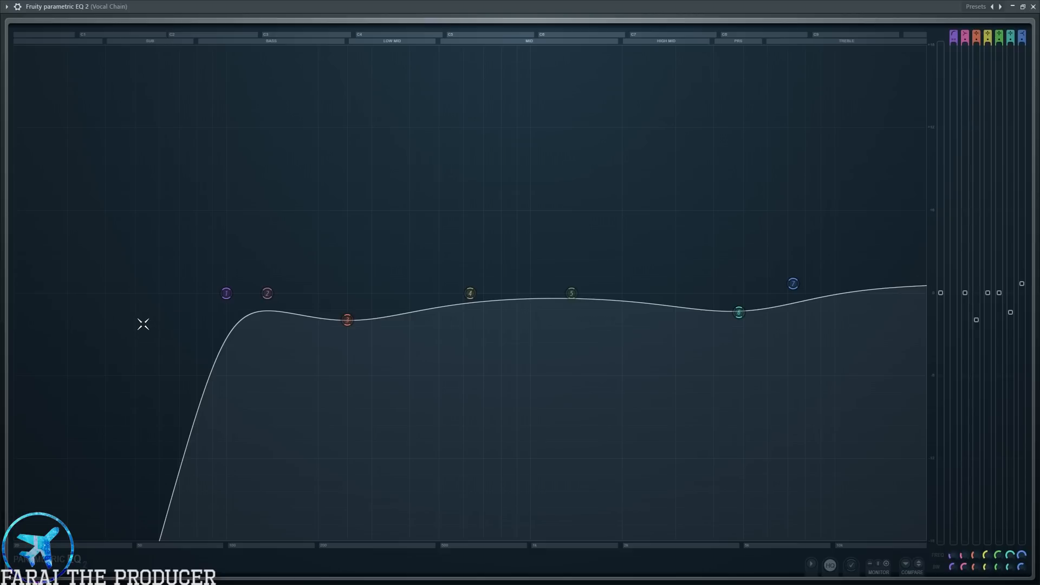
{"action": "mouse_move", "coordinate": [193, 334]}
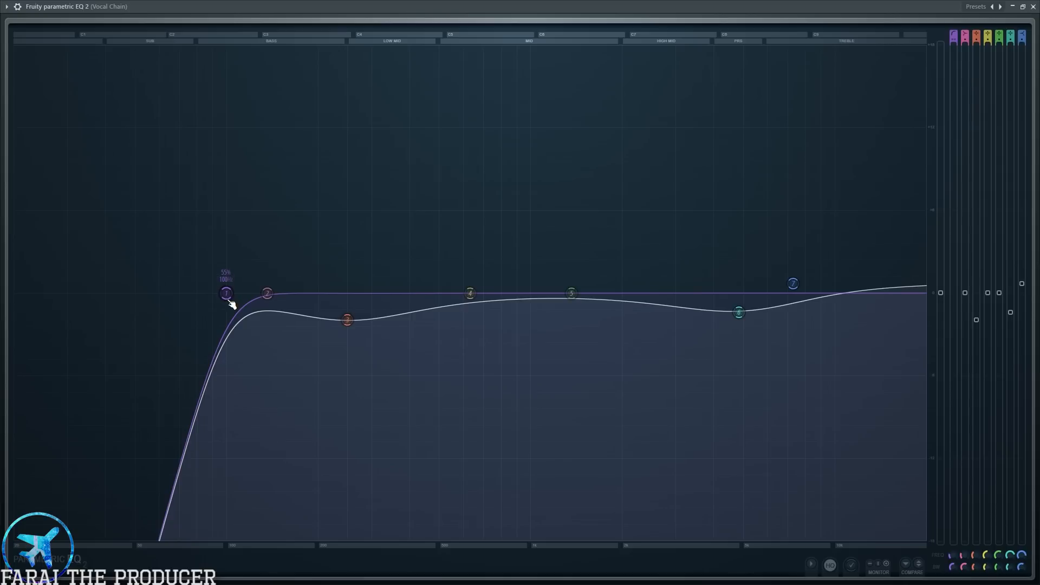
{"action": "mouse_move", "coordinate": [234, 295]}
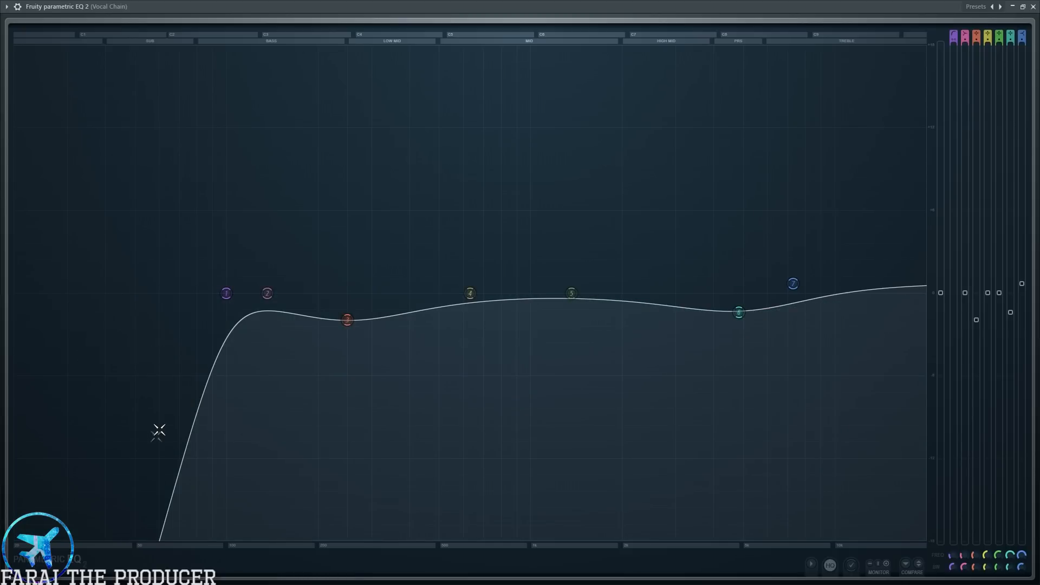
{"action": "left_click", "coordinate": [226, 293]}
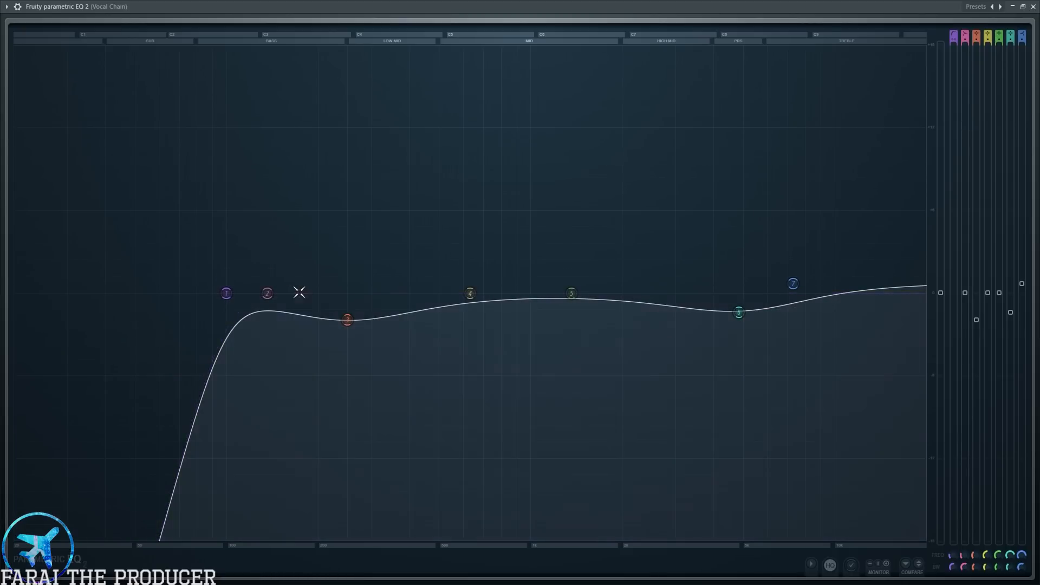
{"action": "left_click", "coordinate": [227, 292]}
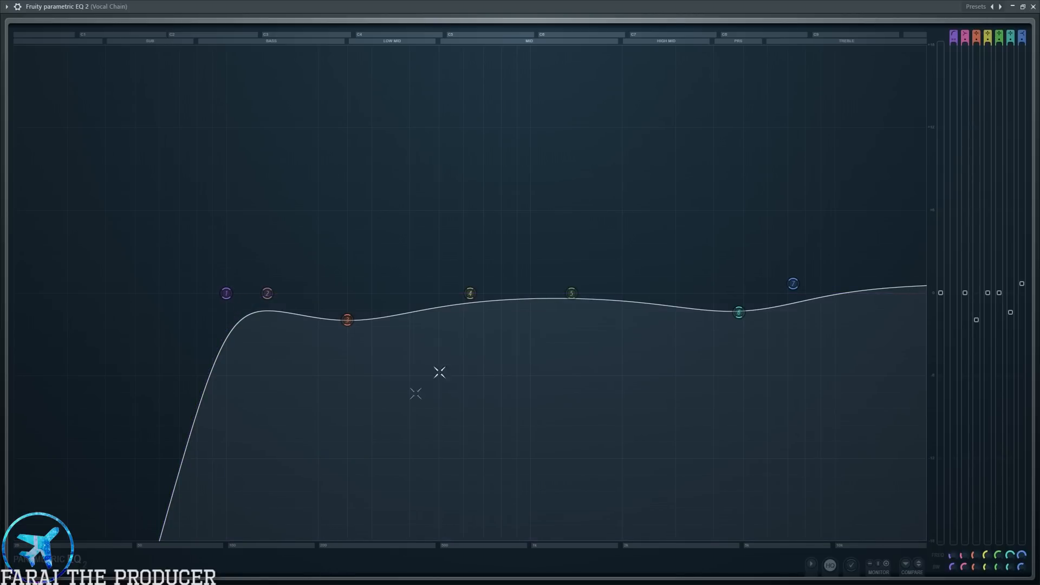
{"action": "mouse_move", "coordinate": [451, 324]}
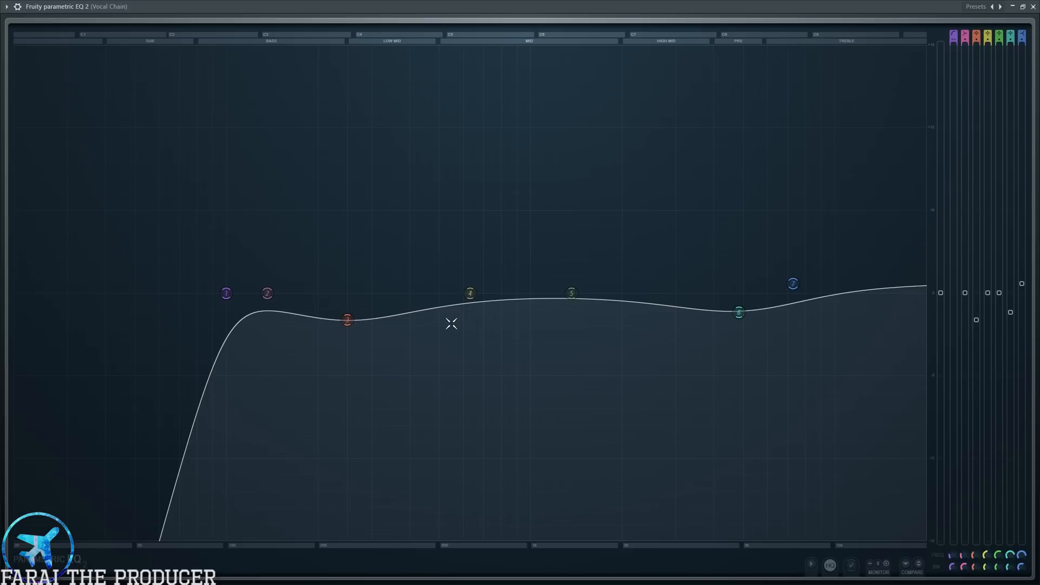
{"action": "left_click", "coordinate": [266, 293]}
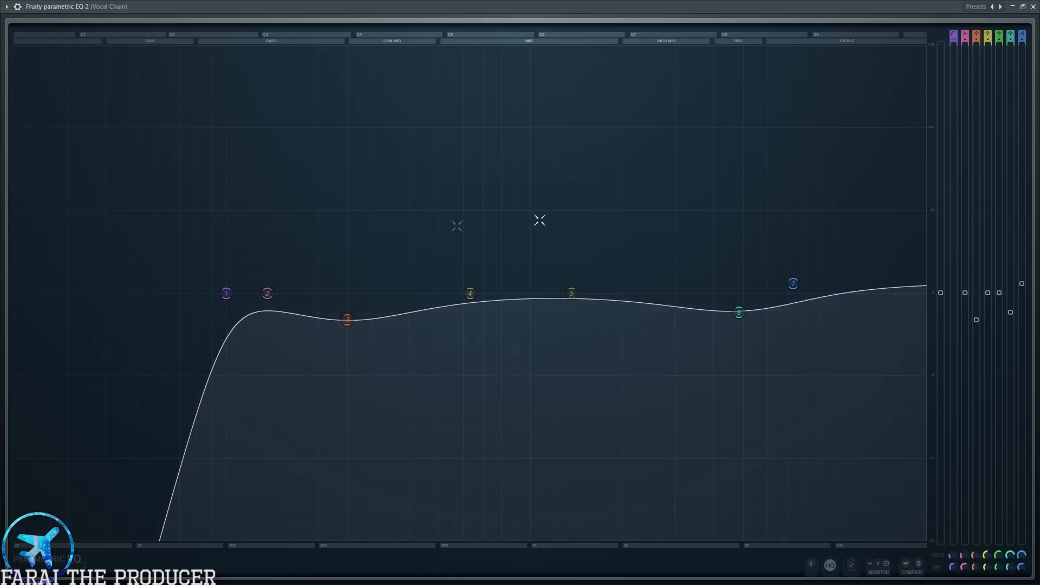
{"action": "left_click", "coordinate": [225, 293]}
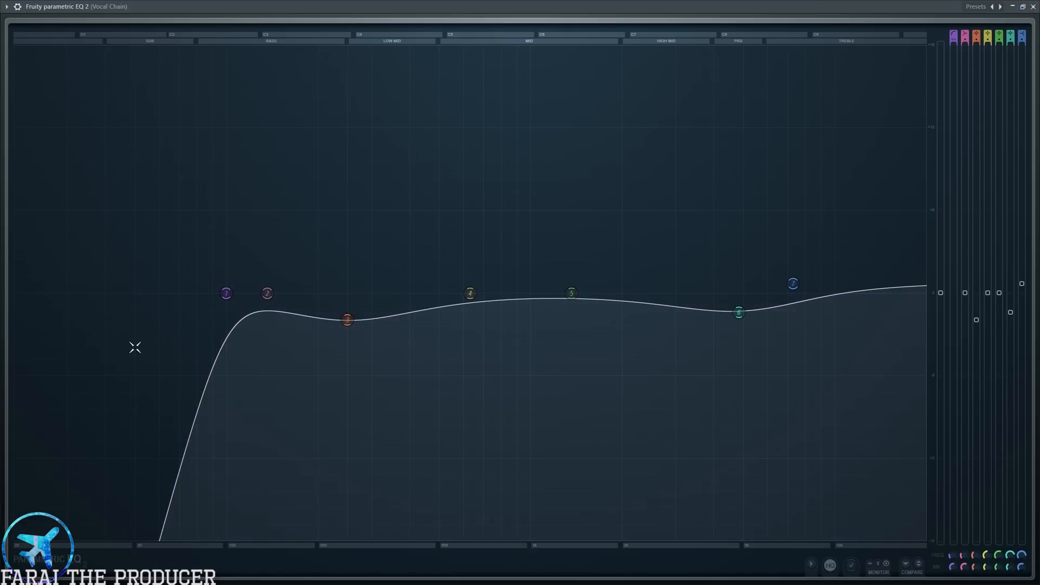
{"action": "mouse_move", "coordinate": [292, 292]}
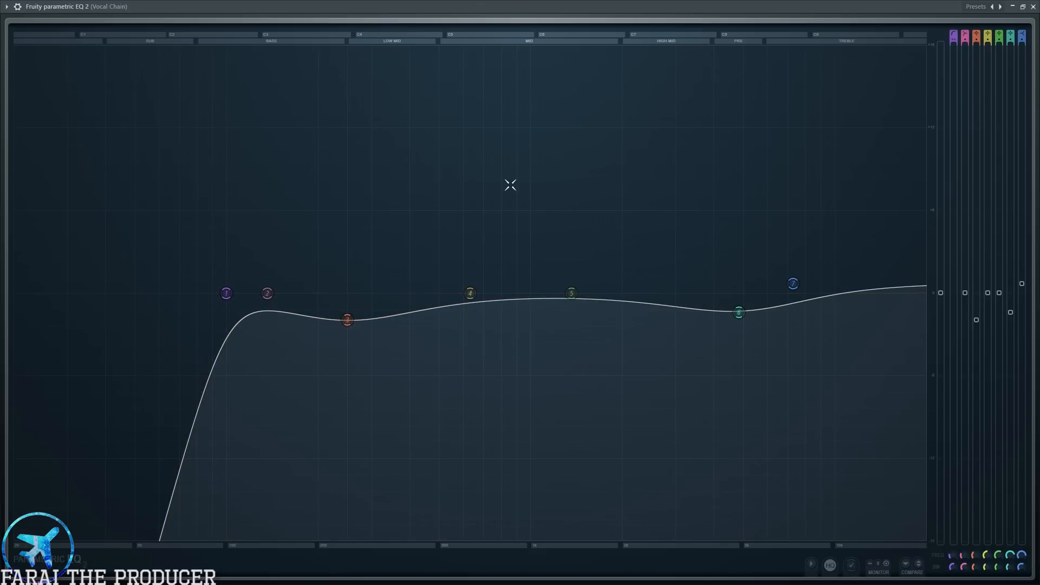
{"action": "mouse_move", "coordinate": [474, 8]}
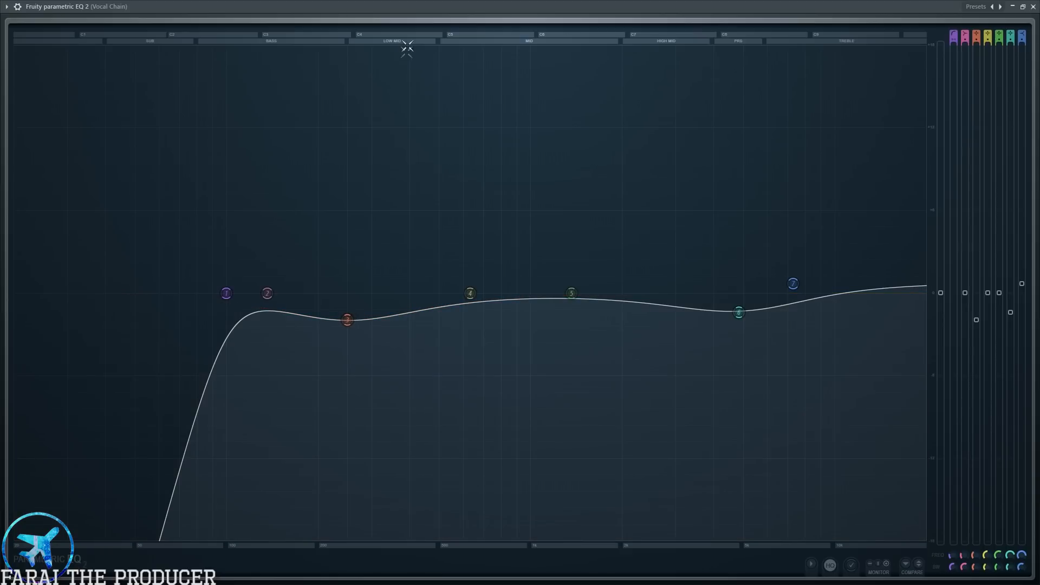
{"action": "mouse_move", "coordinate": [347, 60]}
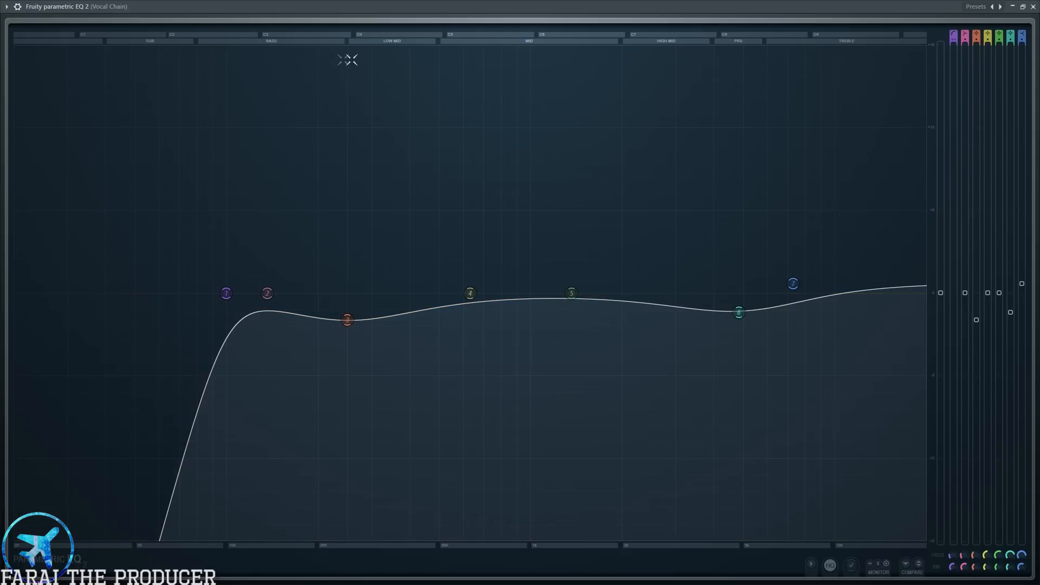
{"action": "mouse_move", "coordinate": [261, 35]}
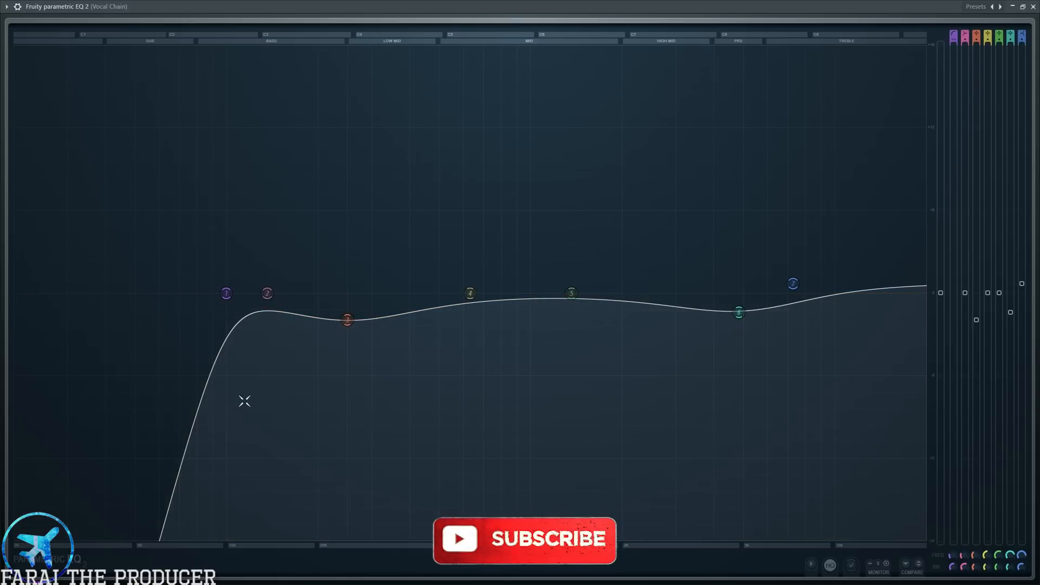
{"action": "left_click", "coordinate": [469, 293]}
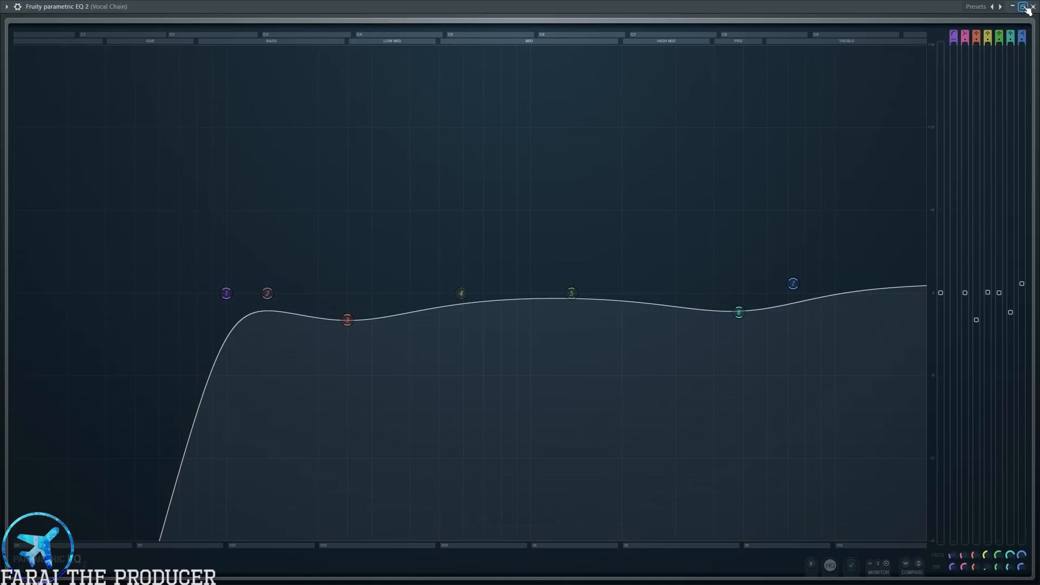
{"action": "left_click", "coordinate": [1022, 6]}
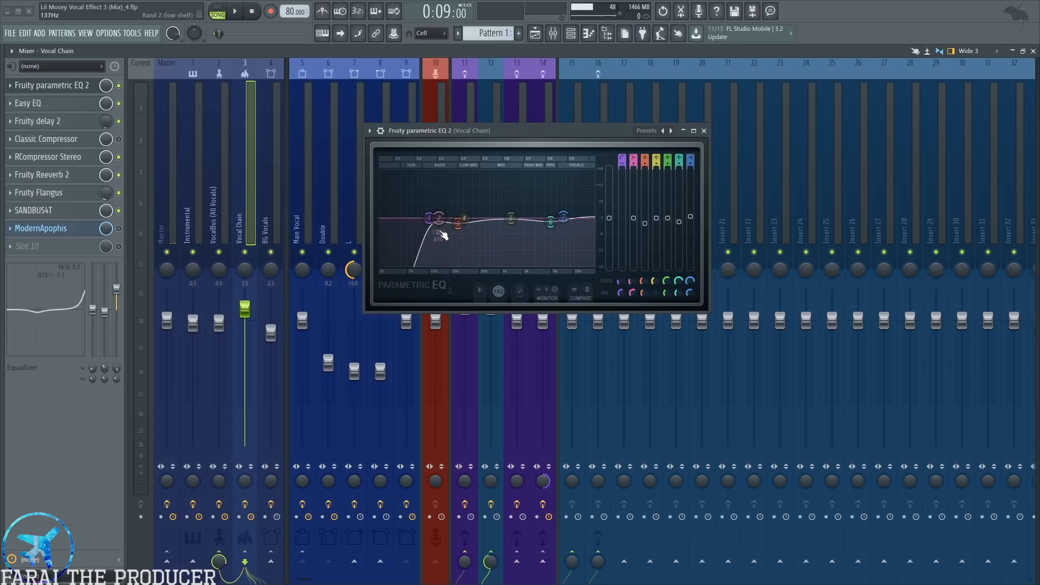
Maximize Parametric EQ 2 again, with band 4 now shifted toward the low-mid dip.
{"action": "left_click", "coordinate": [693, 130]}
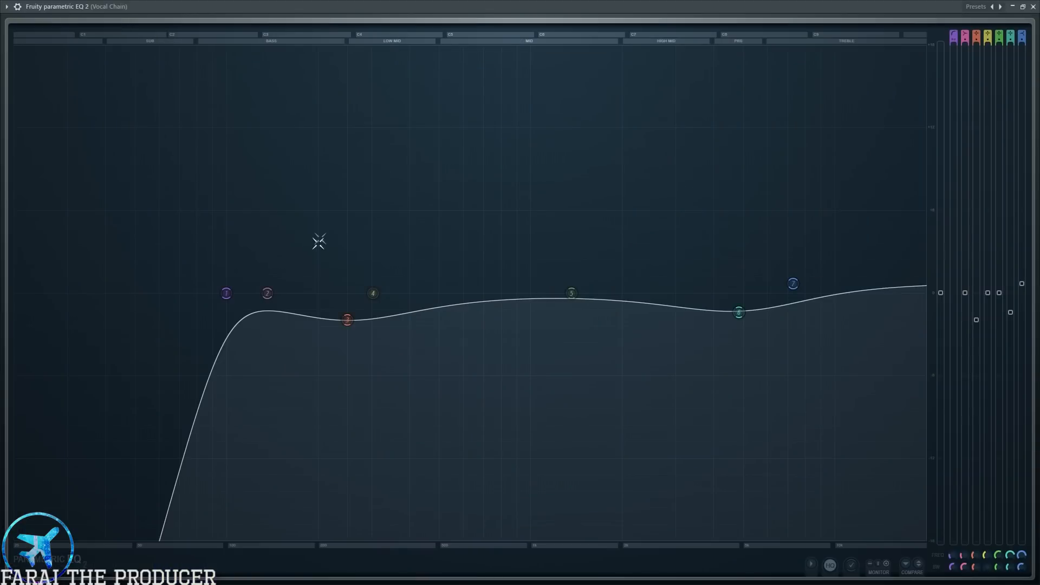
Inspect band 3's low-mid dip on the full-screen Parametric EQ 2 curve.
{"action": "left_click", "coordinate": [267, 293]}
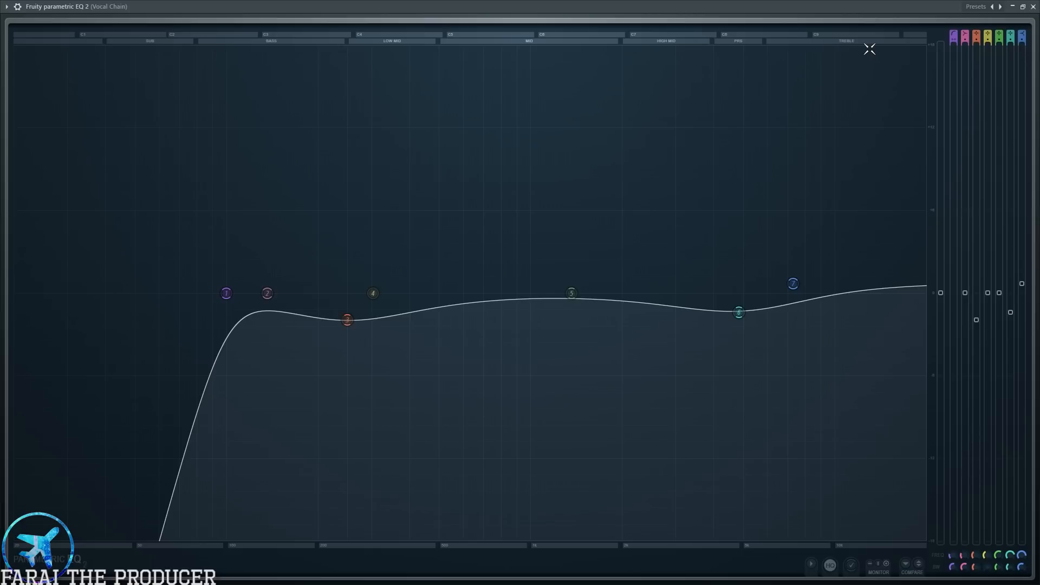
{"action": "mouse_move", "coordinate": [292, 325]}
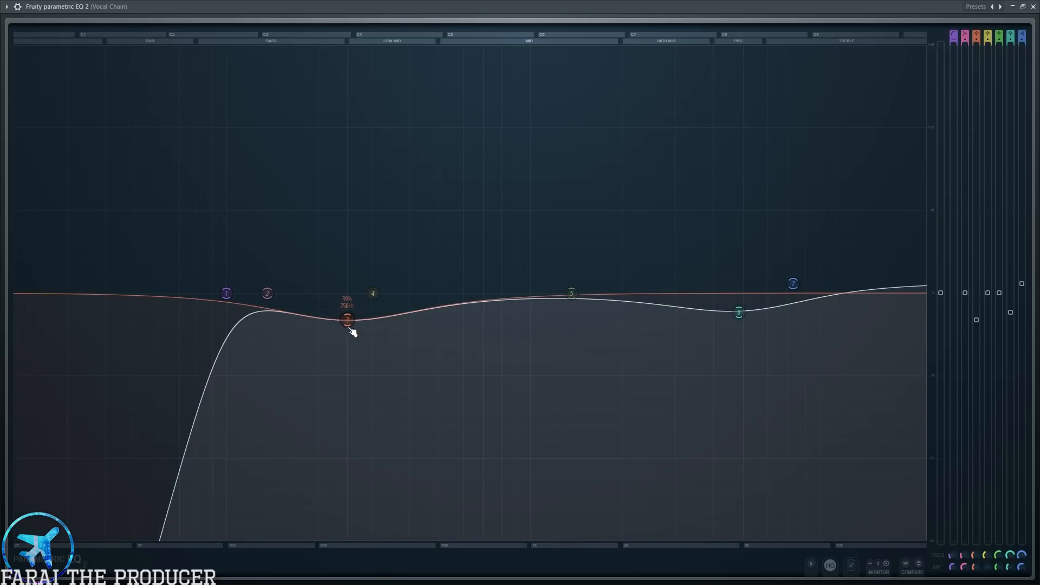
{"action": "mouse_move", "coordinate": [345, 325]}
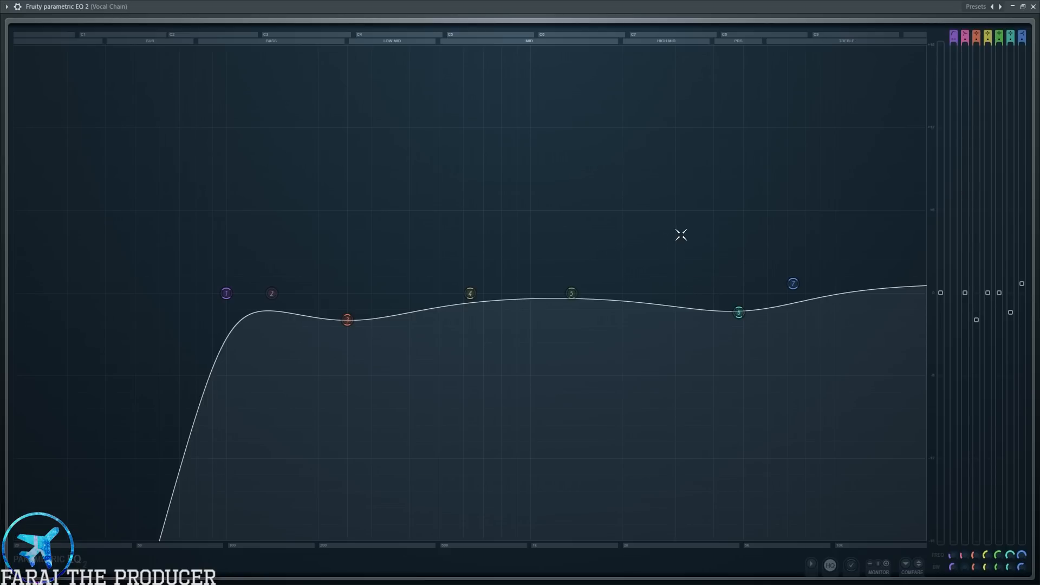
{"action": "mouse_move", "coordinate": [541, 273]}
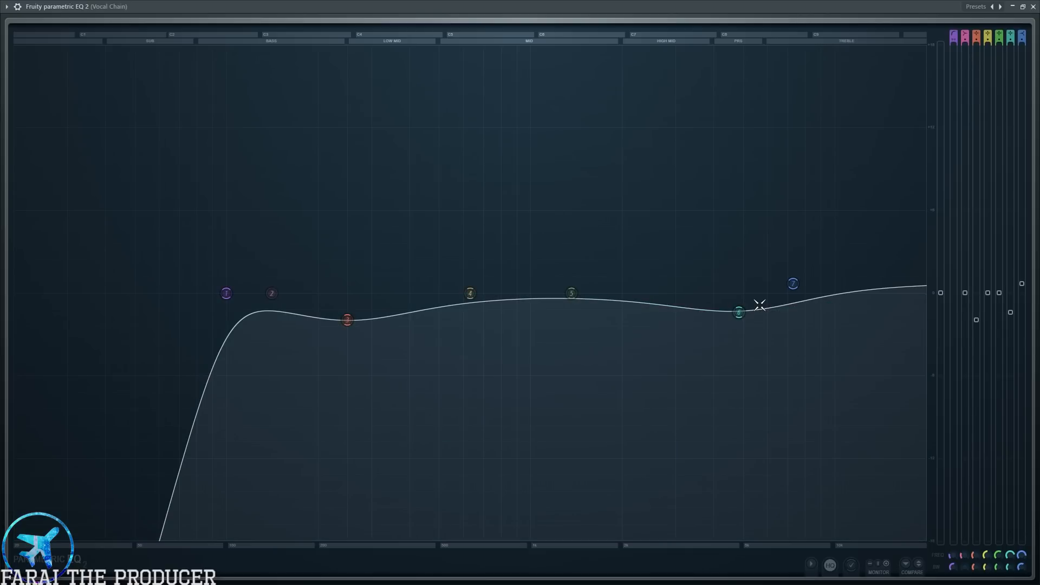
{"action": "mouse_move", "coordinate": [658, 123]}
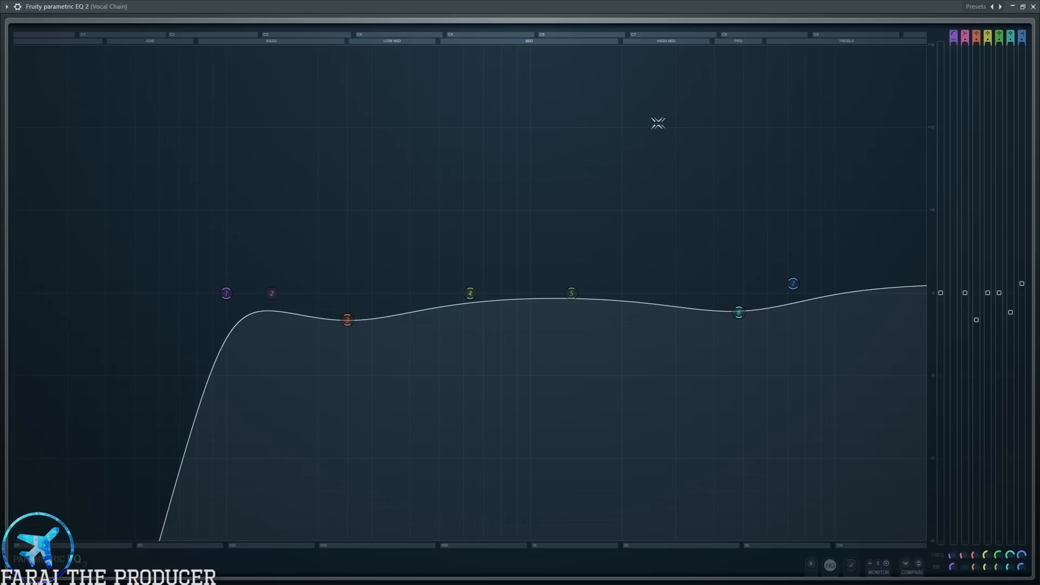
{"action": "mouse_move", "coordinate": [617, 527]}
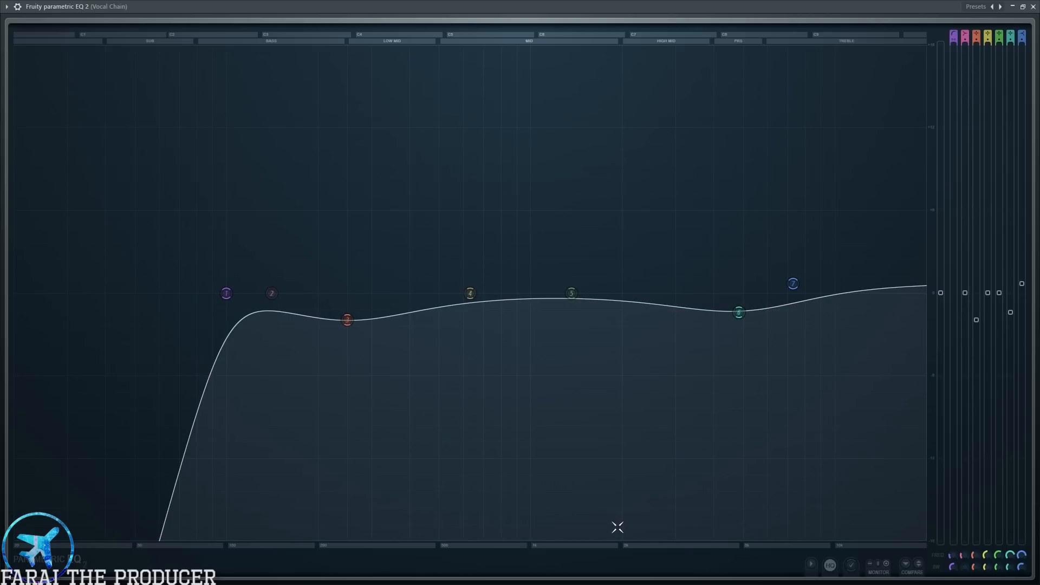
{"action": "mouse_move", "coordinate": [803, 84]}
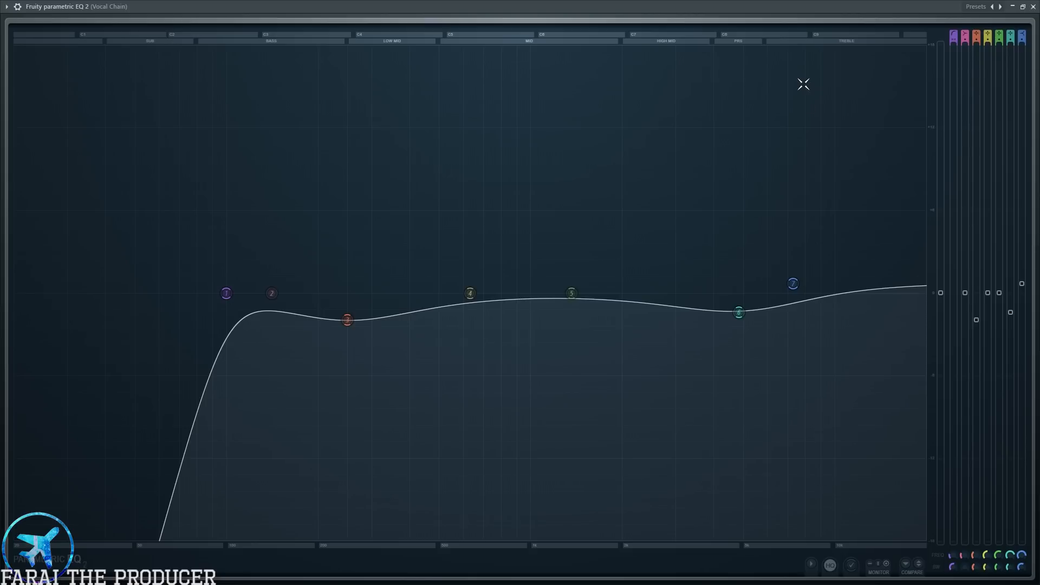
{"action": "mouse_move", "coordinate": [539, 296]}
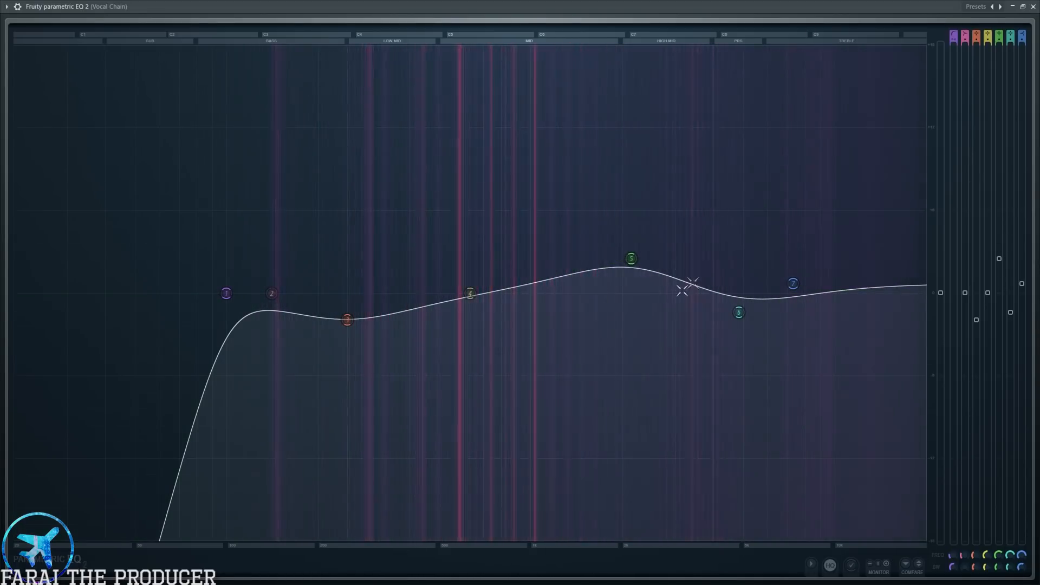
{"action": "left_click", "coordinate": [630, 263]}
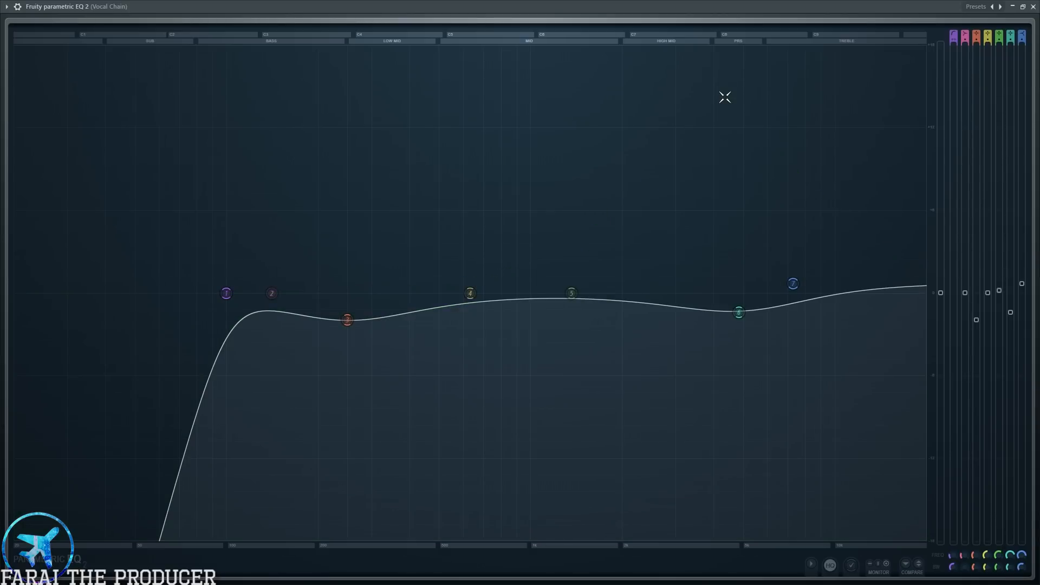
{"action": "mouse_move", "coordinate": [657, 263]}
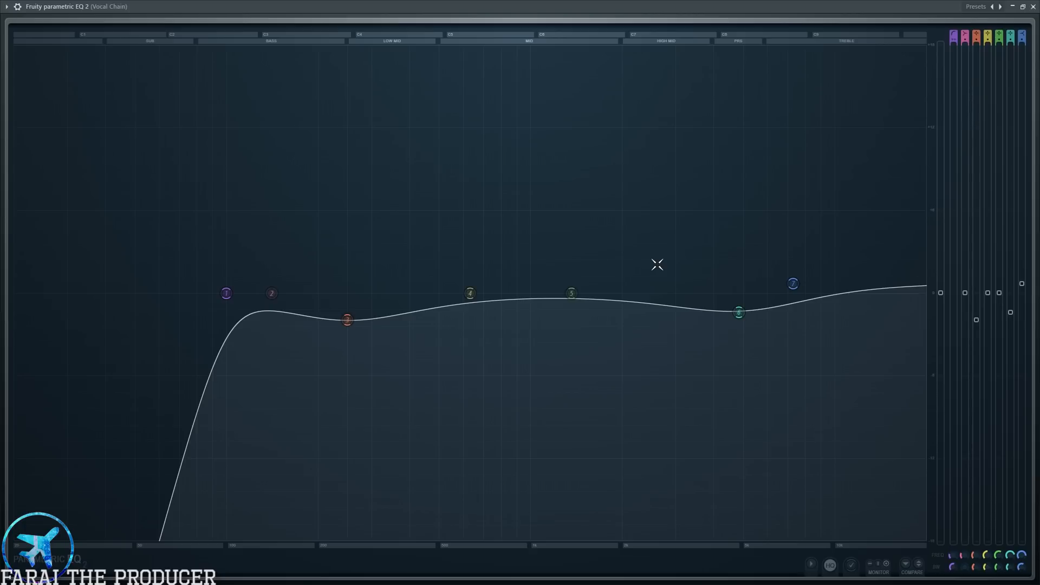
{"action": "mouse_move", "coordinate": [779, 164]}
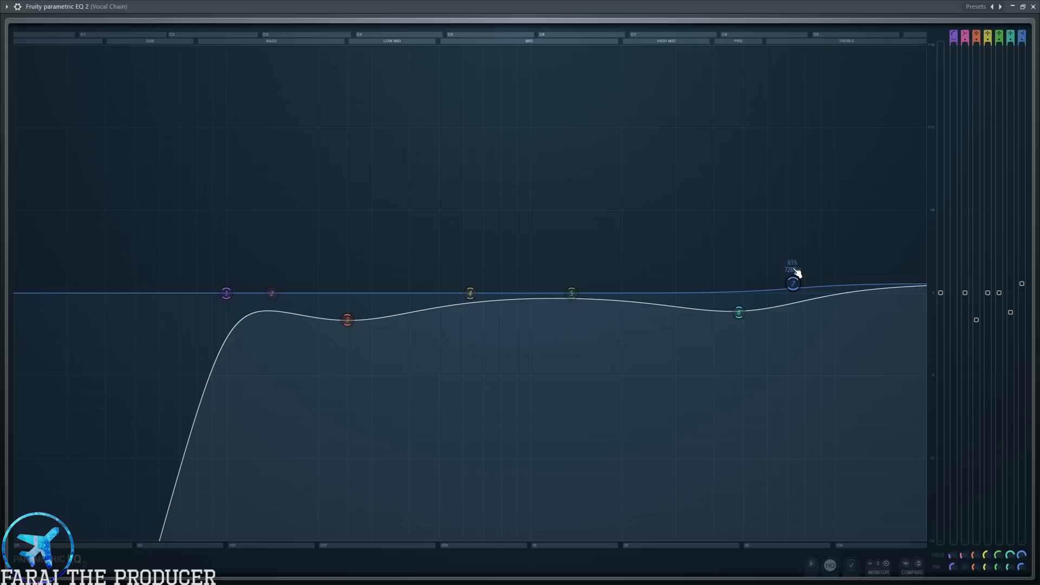
Check band 7's right-click options in Parametric EQ 2.
{"action": "right_click", "coordinate": [793, 284]}
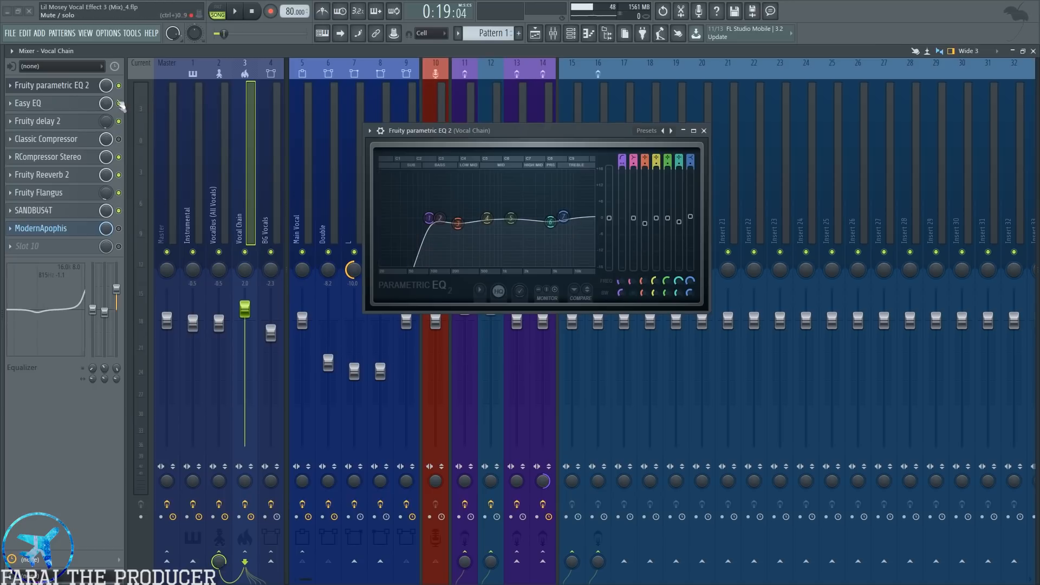
{"action": "left_click", "coordinate": [233, 11]}
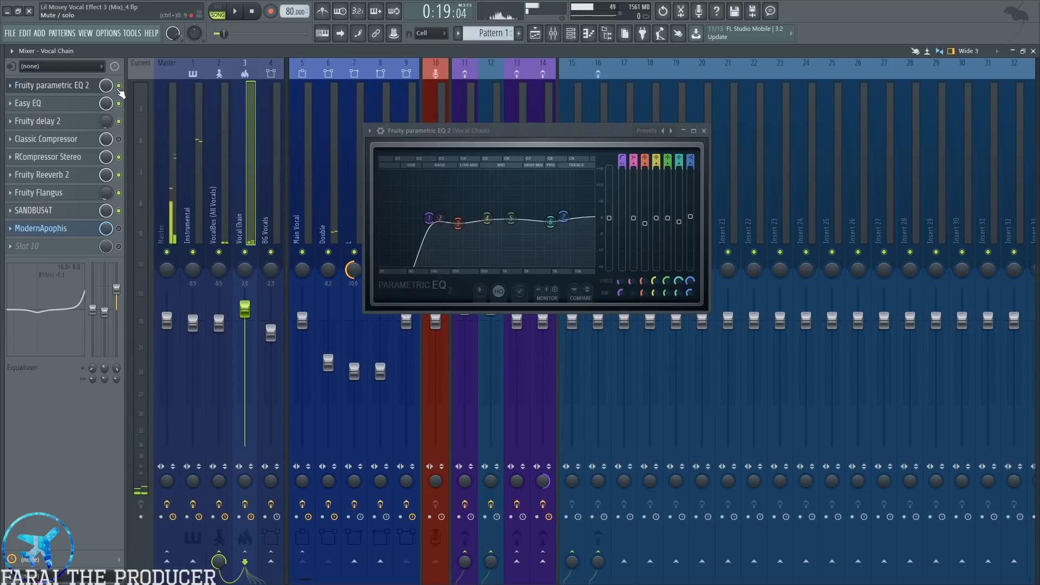
{"action": "left_click", "coordinate": [250, 11]}
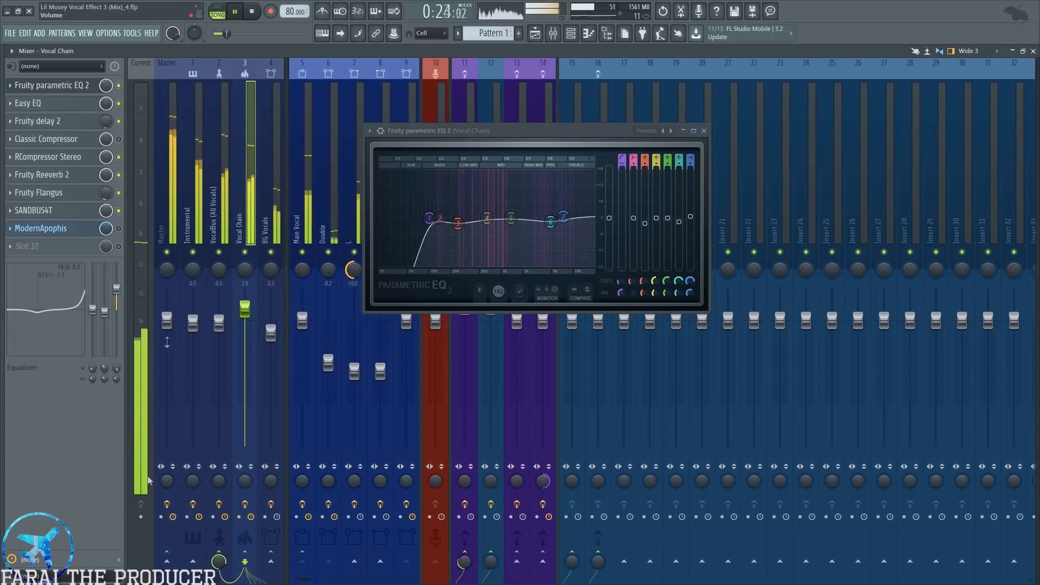
{"action": "left_click", "coordinate": [250, 11]}
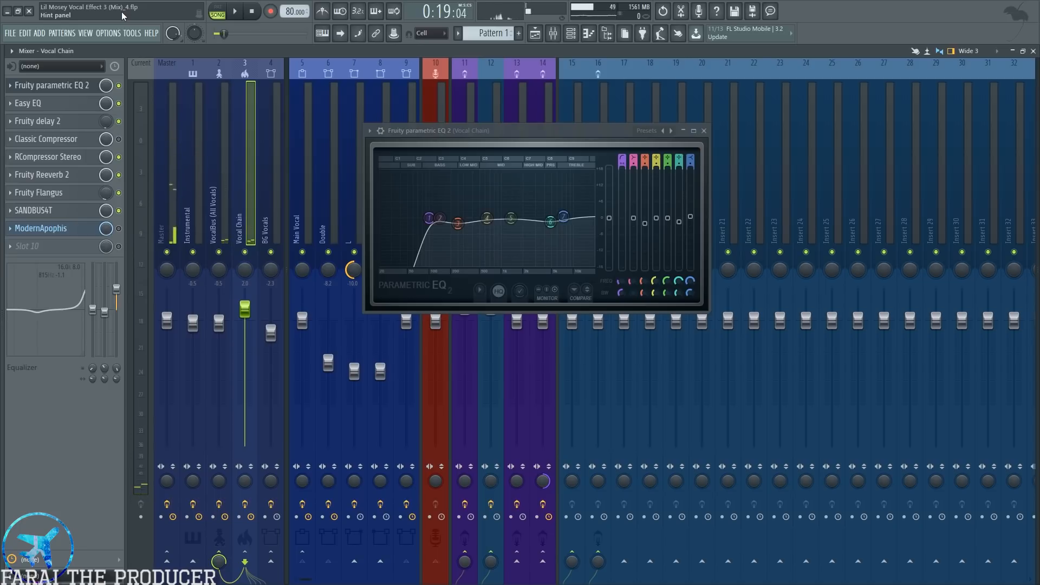
{"action": "left_click", "coordinate": [28, 103]}
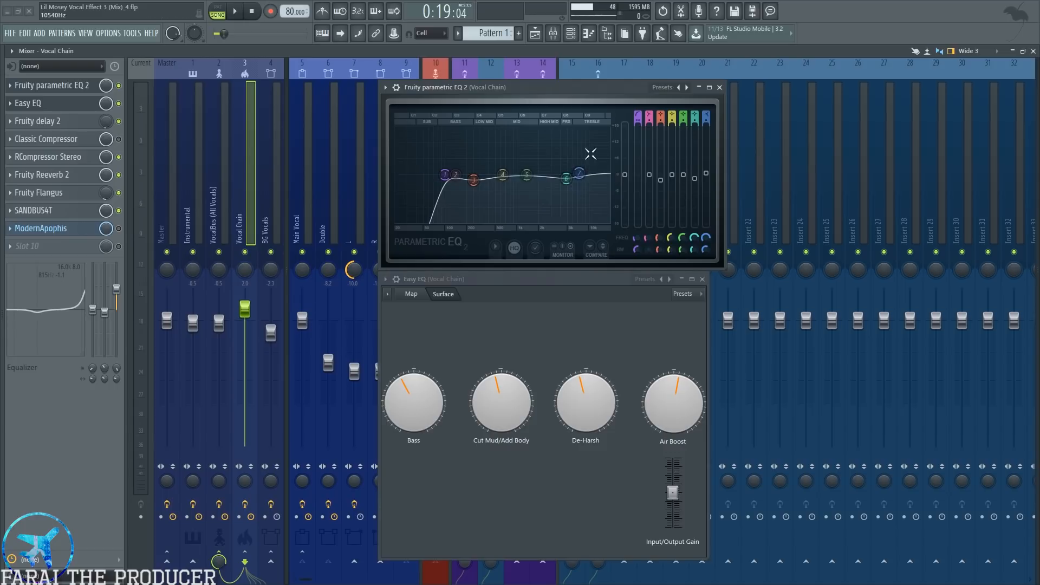
{"action": "mouse_move", "coordinate": [141, 135]}
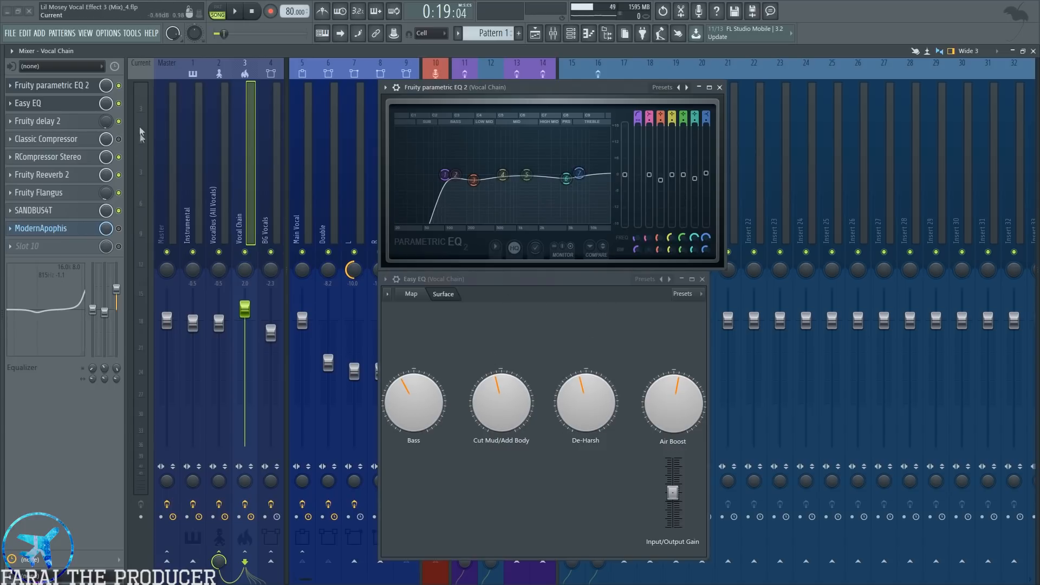
Bring up Easy EQ beside Parametric EQ 2 on the Vocal Chain insert and audition the vocal.
{"action": "left_click", "coordinate": [236, 11]}
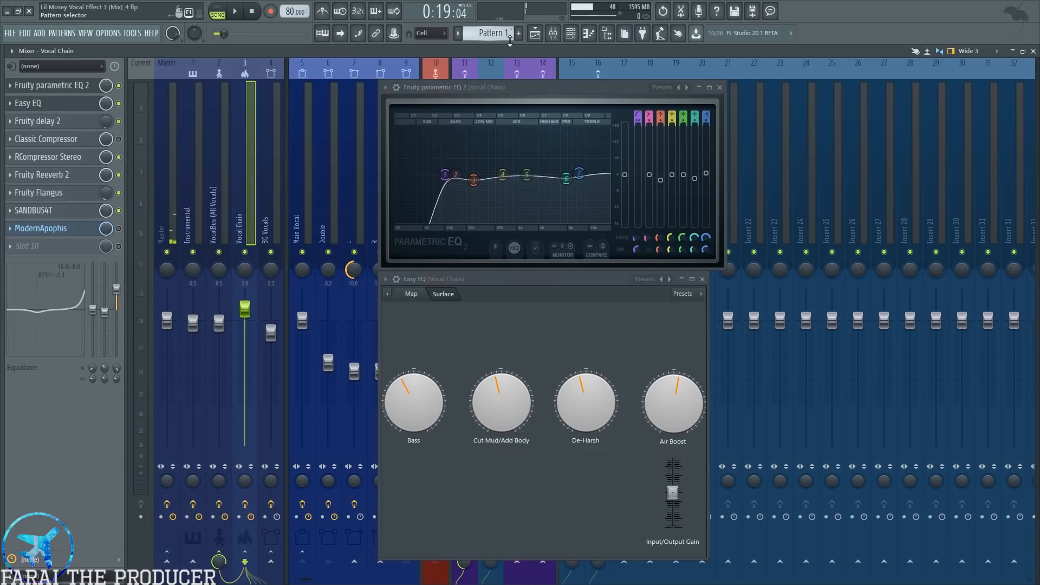
{"action": "left_click", "coordinate": [234, 11]}
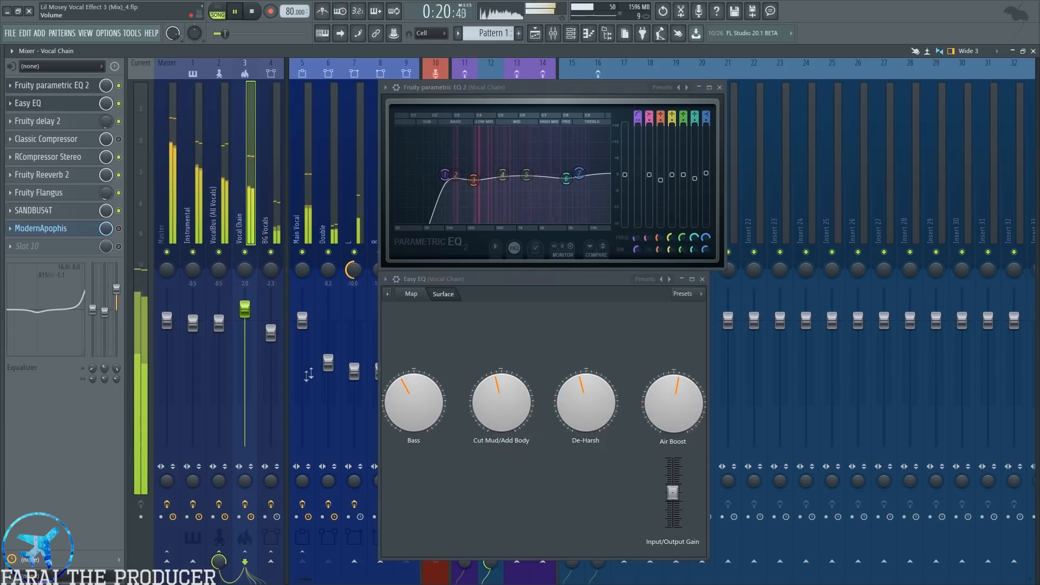
{"action": "left_click", "coordinate": [250, 11]}
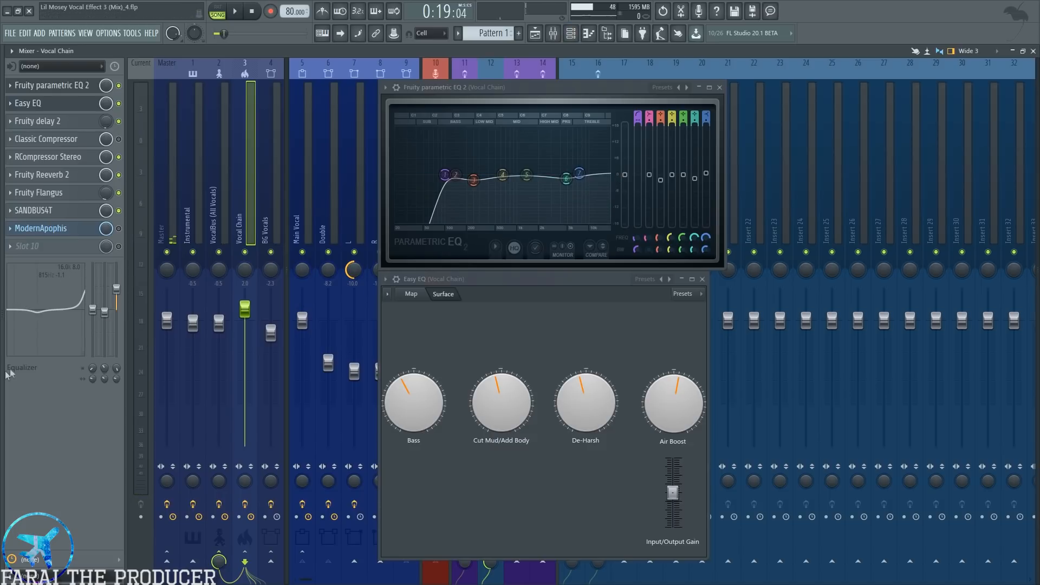
{"action": "mouse_move", "coordinate": [686, 106]}
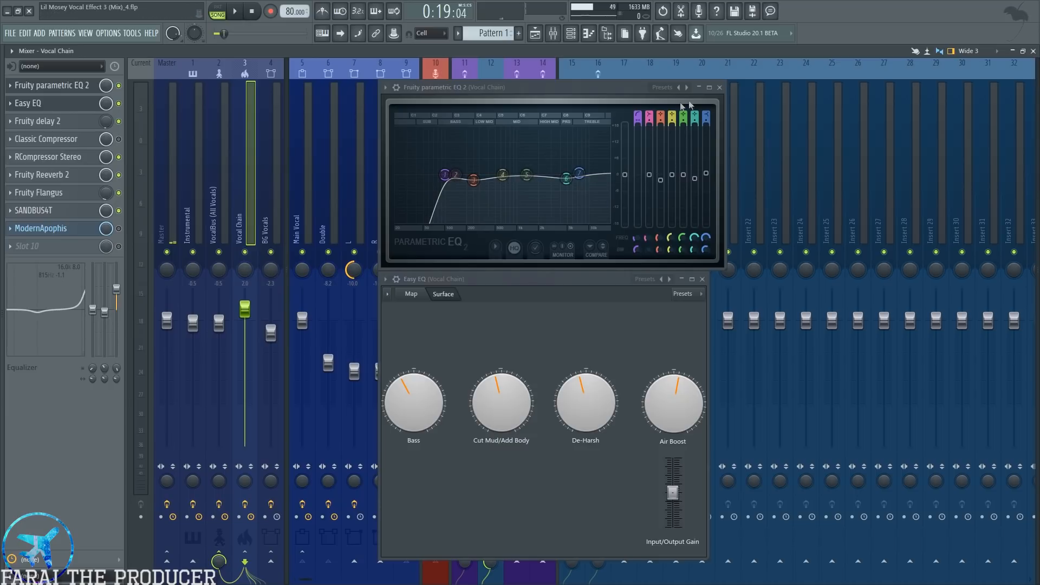
{"action": "left_click", "coordinate": [707, 87]}
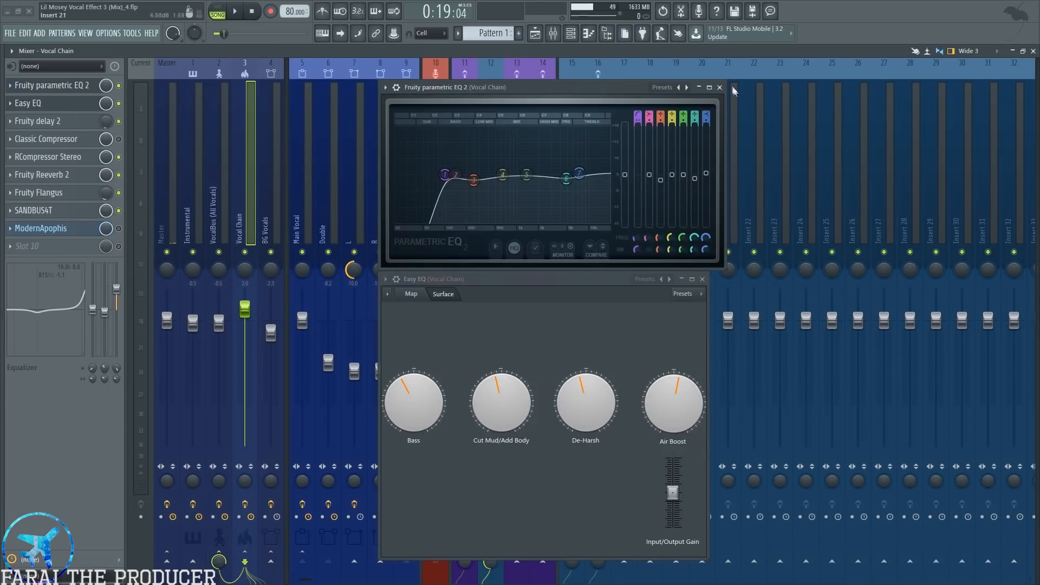
Close the Parametric EQ 2 window, then the Easy EQ window.
{"action": "left_click", "coordinate": [719, 86]}
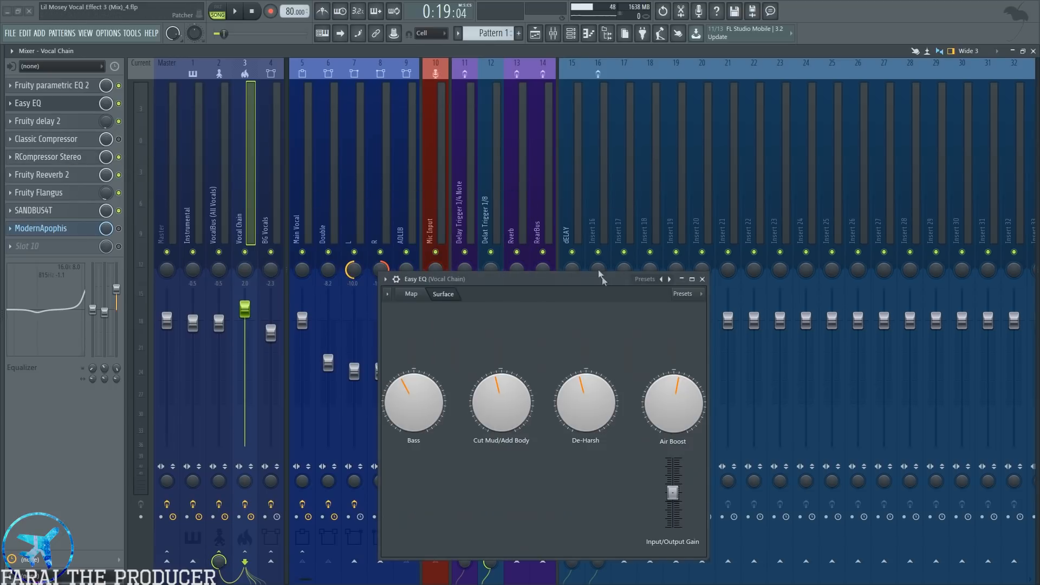
{"action": "left_click", "coordinate": [702, 279]}
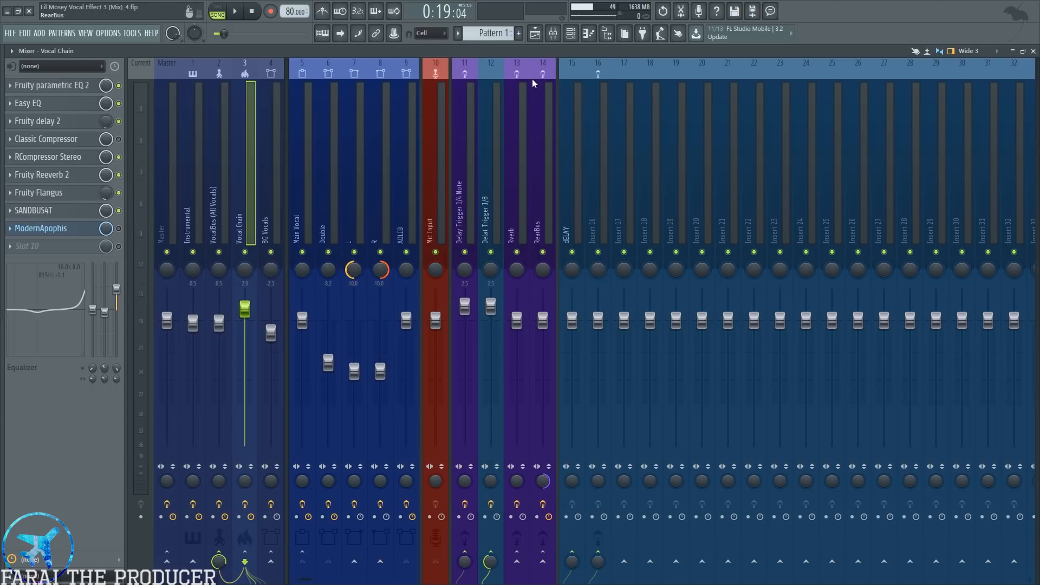